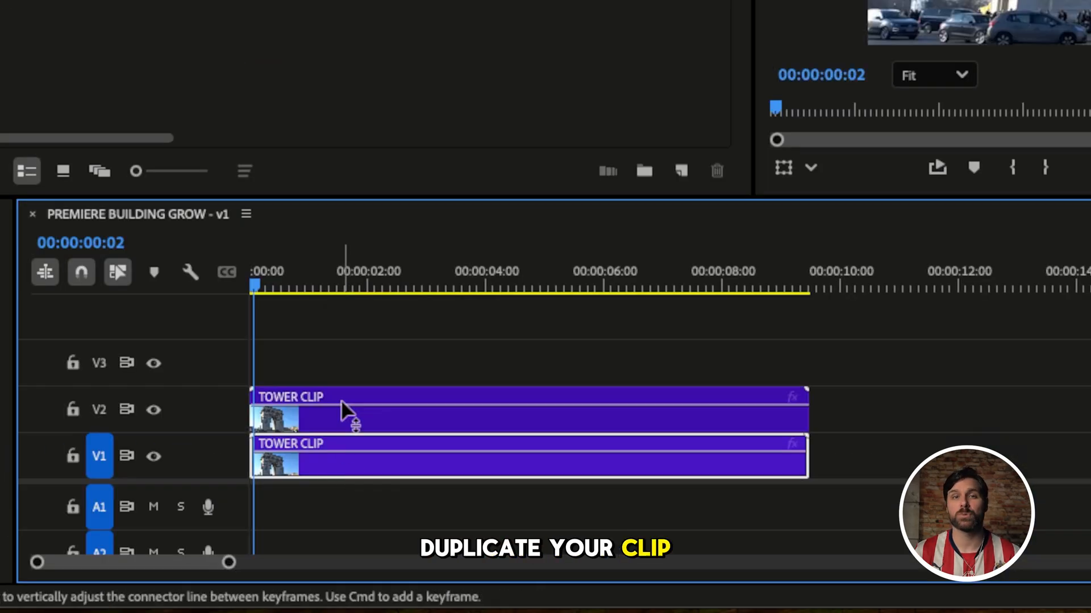
- Send the tower clip's frame to Photoshop and generate blue sky over the building
right_click(341, 410)
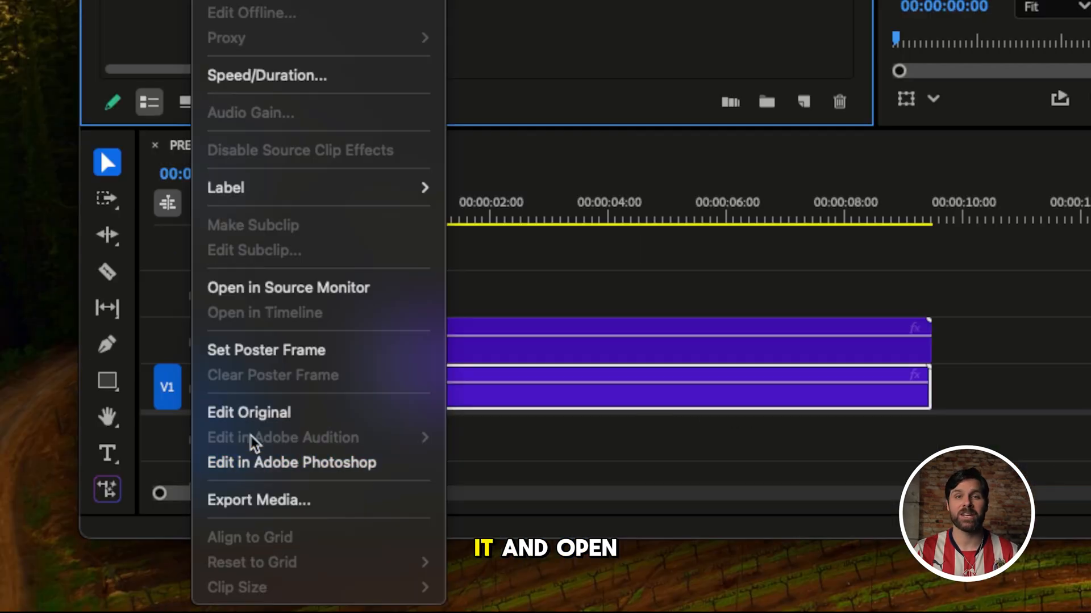
left_click(292, 462)
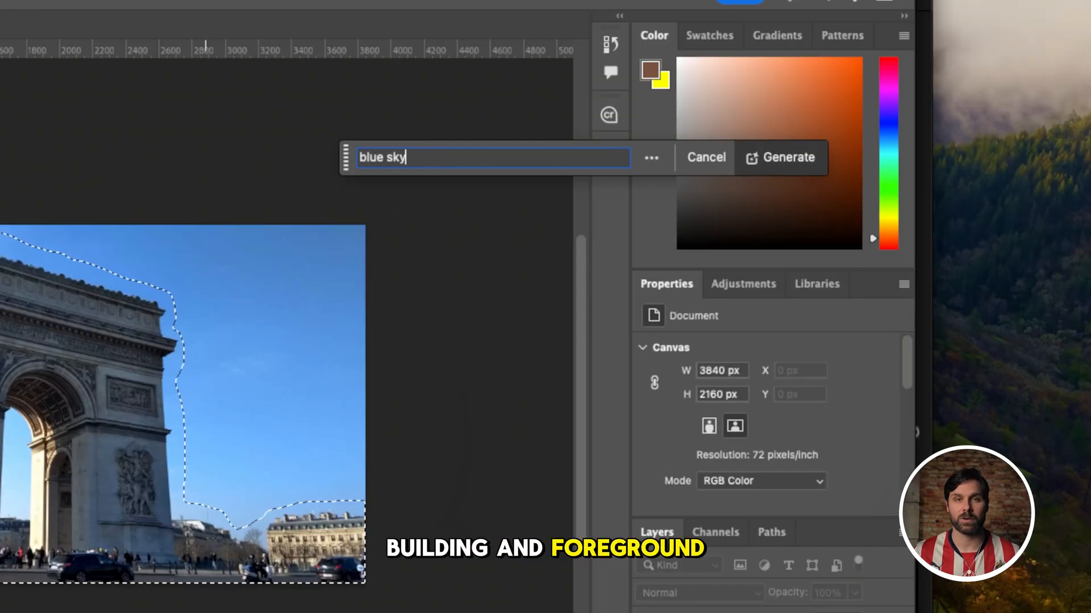
left_click(780, 157)
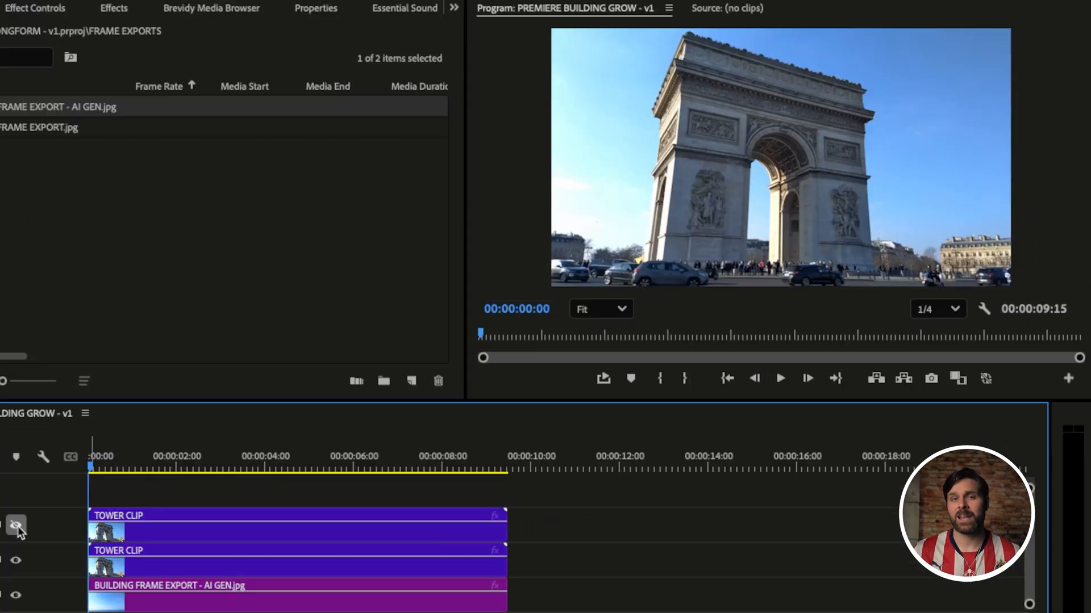
- Toggle visibility of the upper tower clip tracks to check the sky plate underneath
left_click(16, 560)
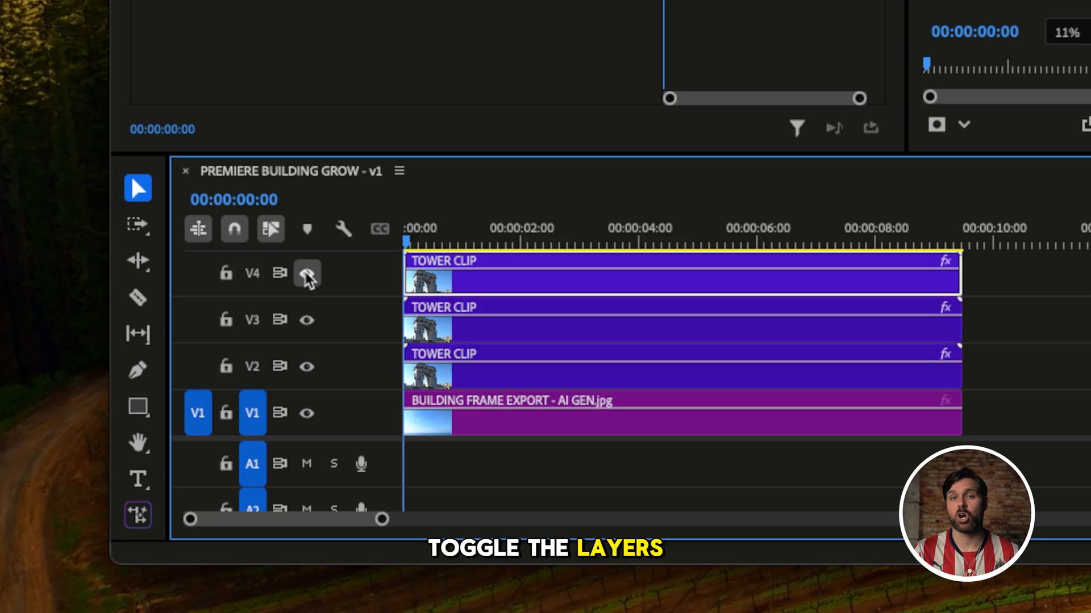
left_click(307, 272)
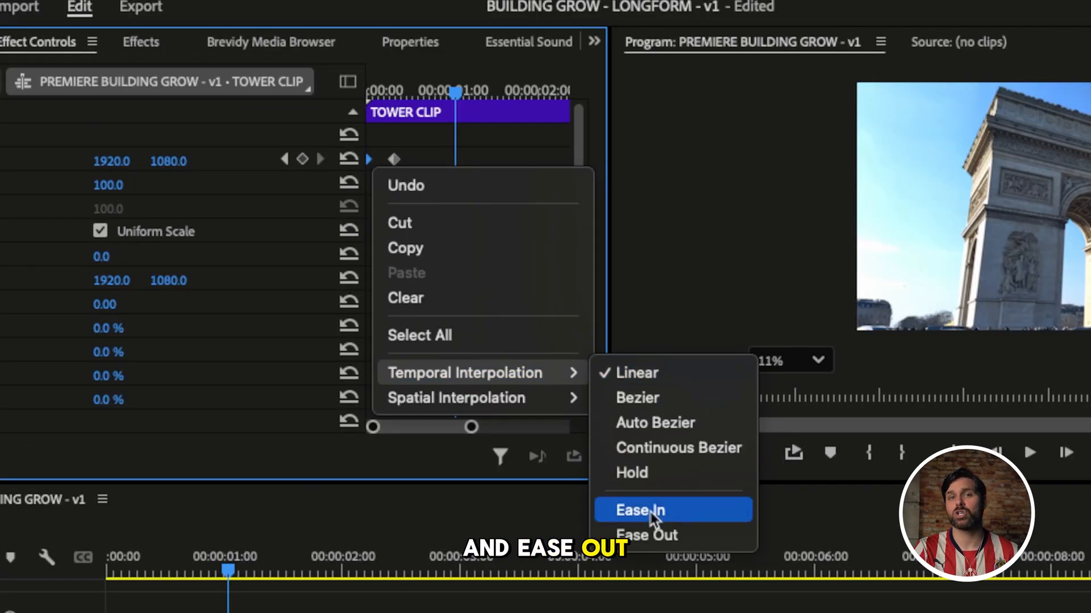
- Apply Ease In to the tower section's Position keyframe
left_click(639, 510)
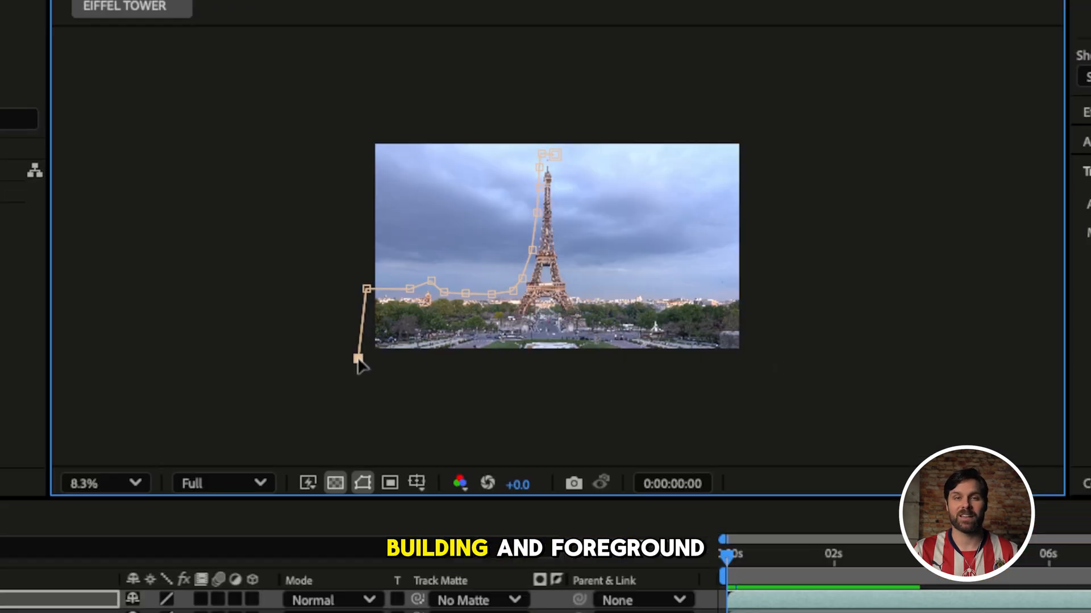
- Close the mask around the tower and foreground, and set Fill Method to Surface
left_click(323, 480)
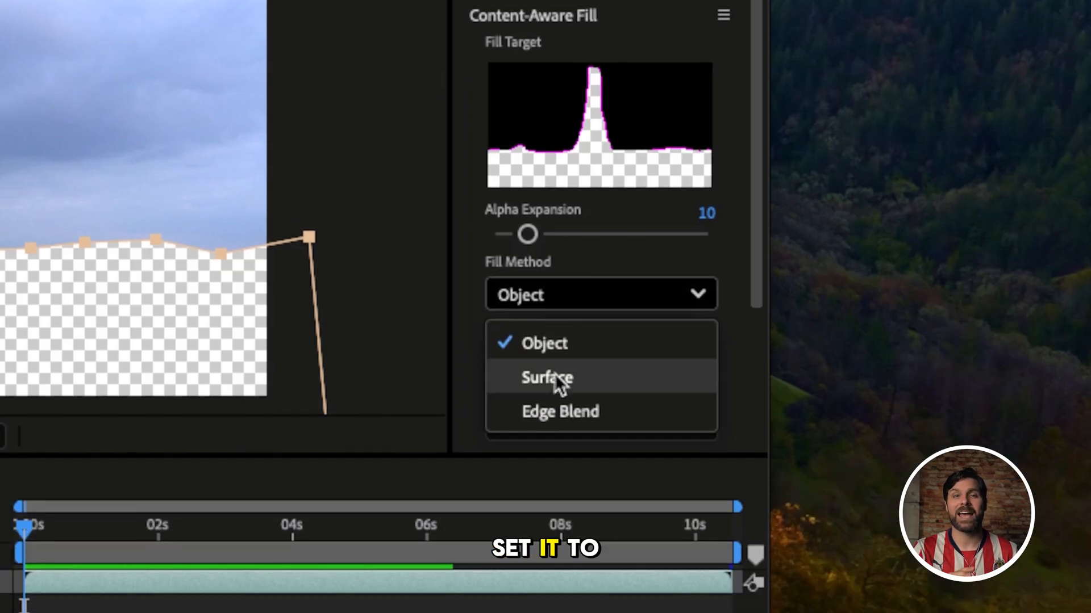
left_click(560, 412)
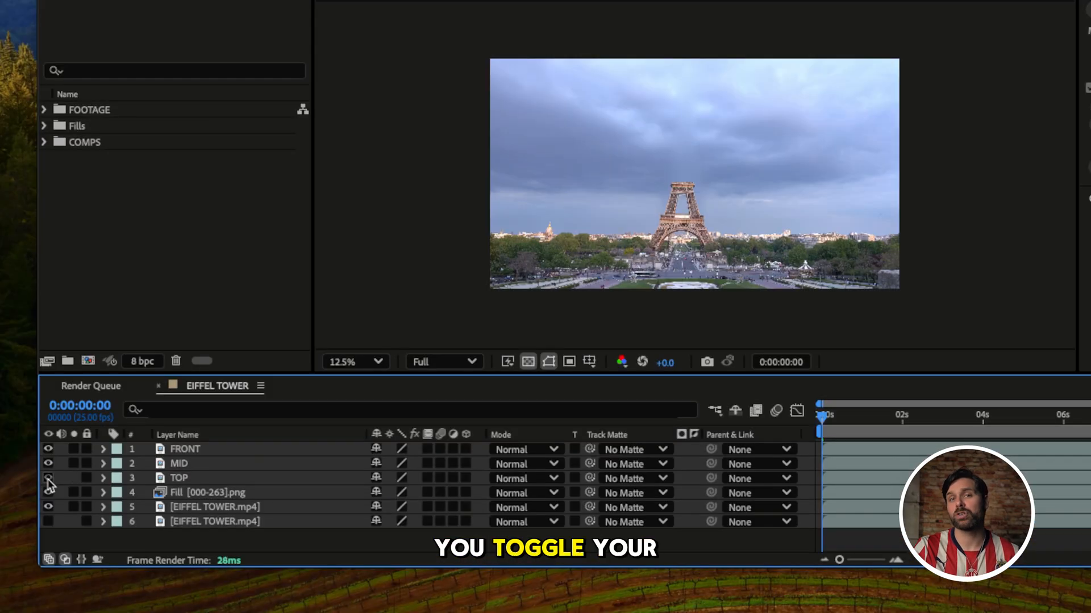
- Toggle the TOP layer's visibility and pre-compose the selected layers (Ctrl+Shift+C)
left_click(48, 464)
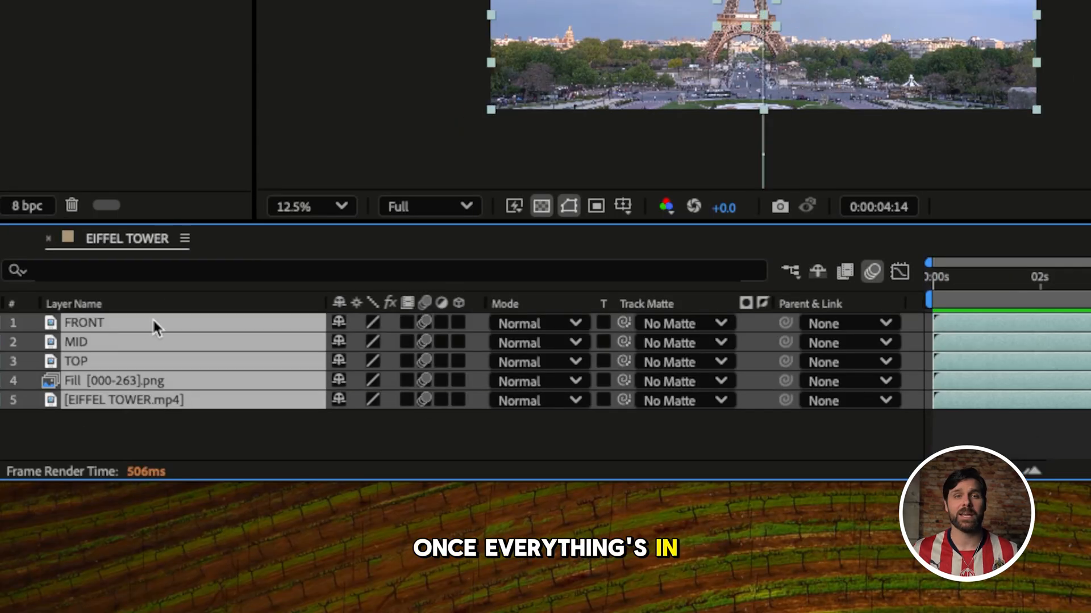
key("ctrl+shift+c")
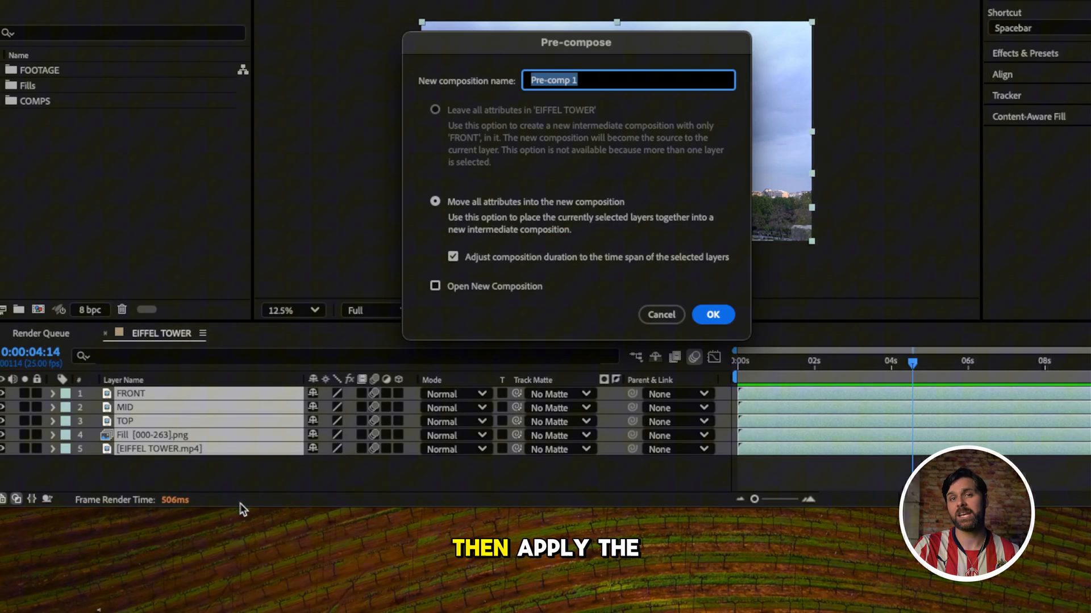